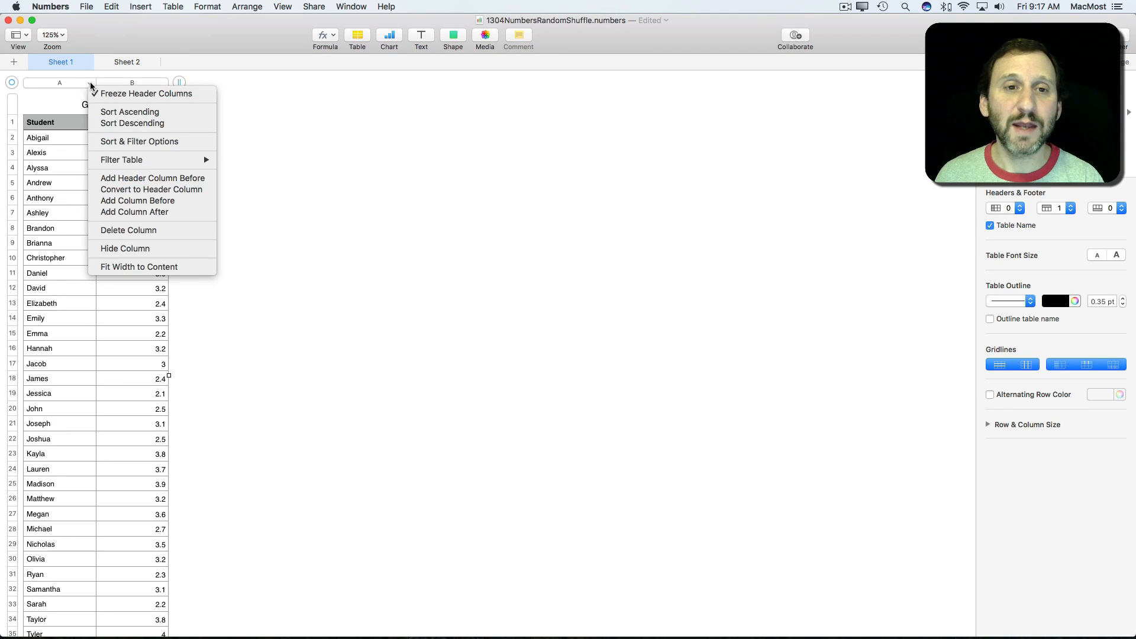
mouse_move(130, 111)
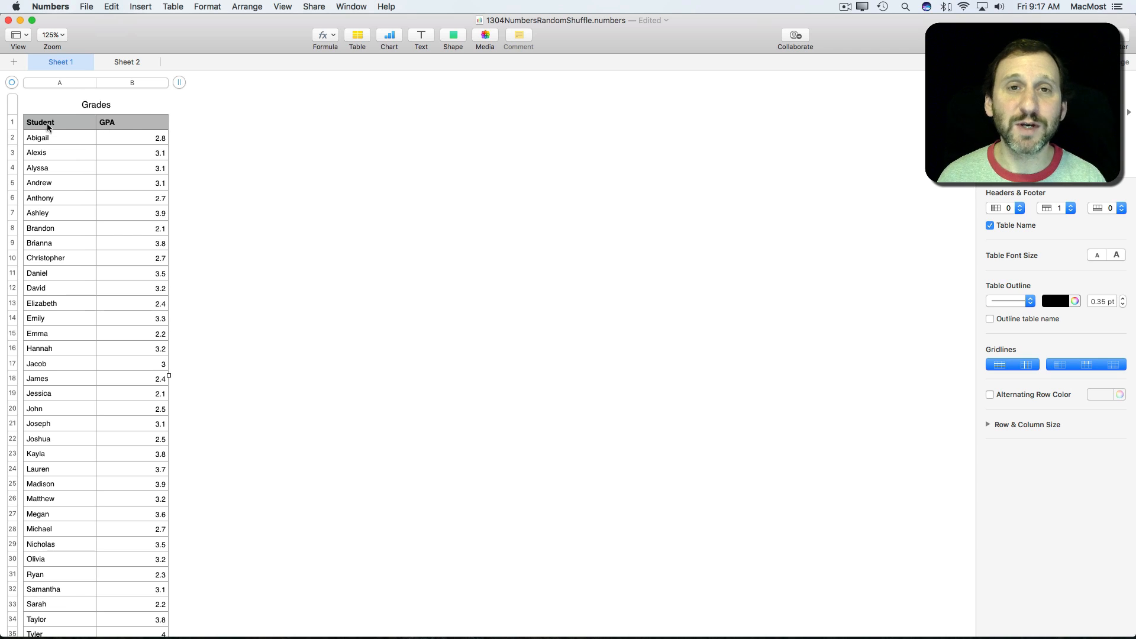
mouse_move(61, 265)
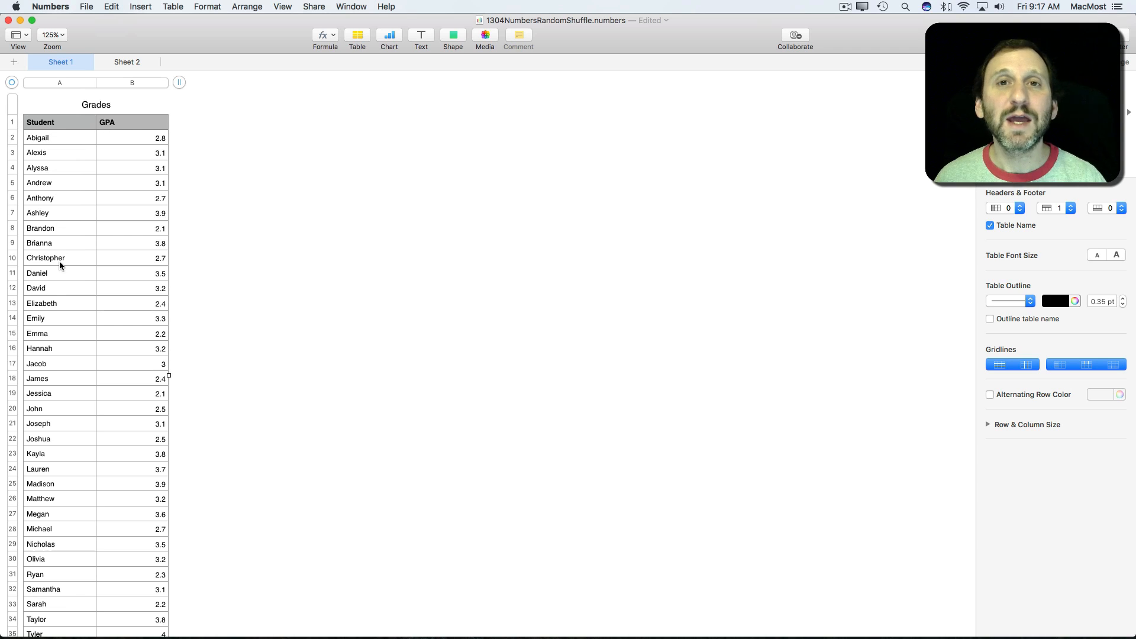
mouse_move(119, 186)
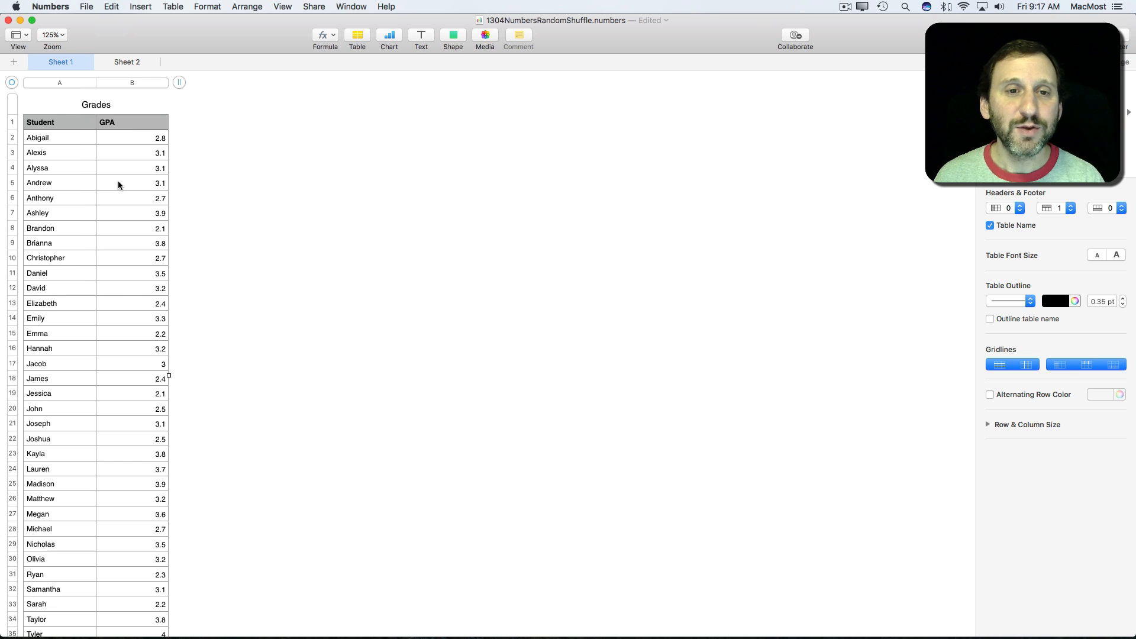
mouse_move(133, 144)
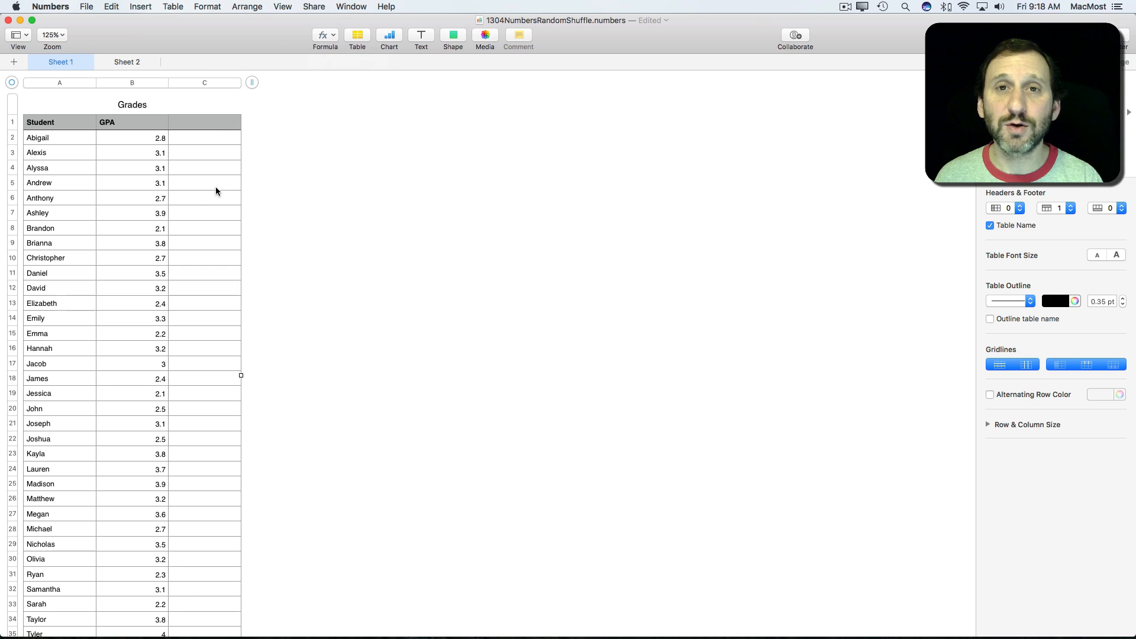
Enter a =RAND formula in cell C2 of the Grades table, giving a random decimal
left_click(205, 137)
type("RAND")
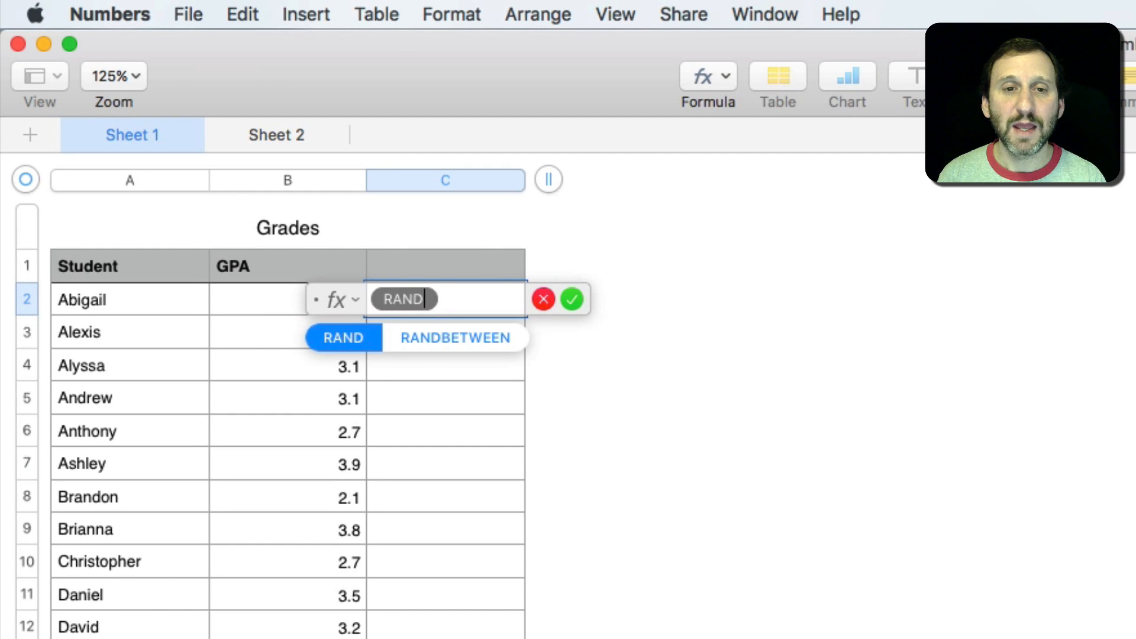
left_click(575, 299)
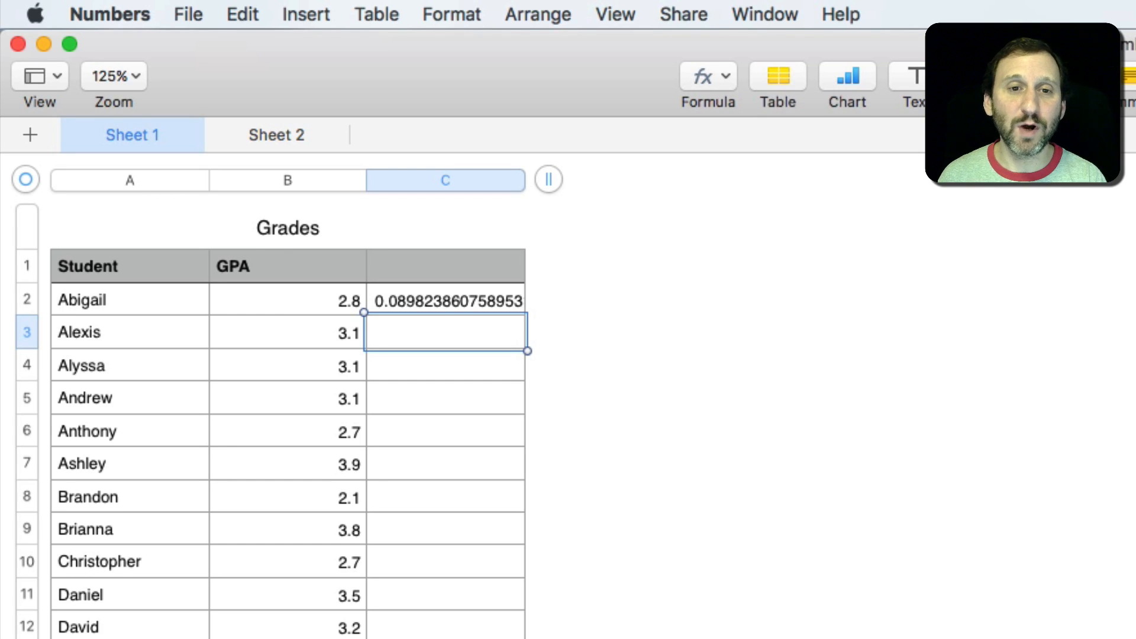
left_click(445, 299)
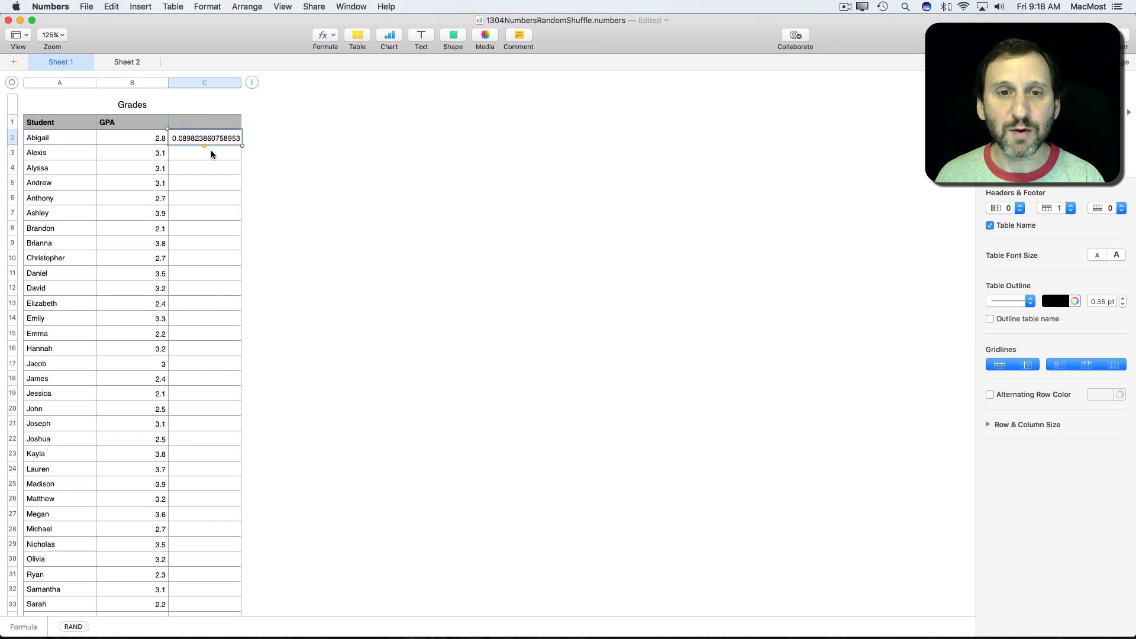
Fill the RAND formula down column C so every student row gets a random decimal
scroll("down", 3)
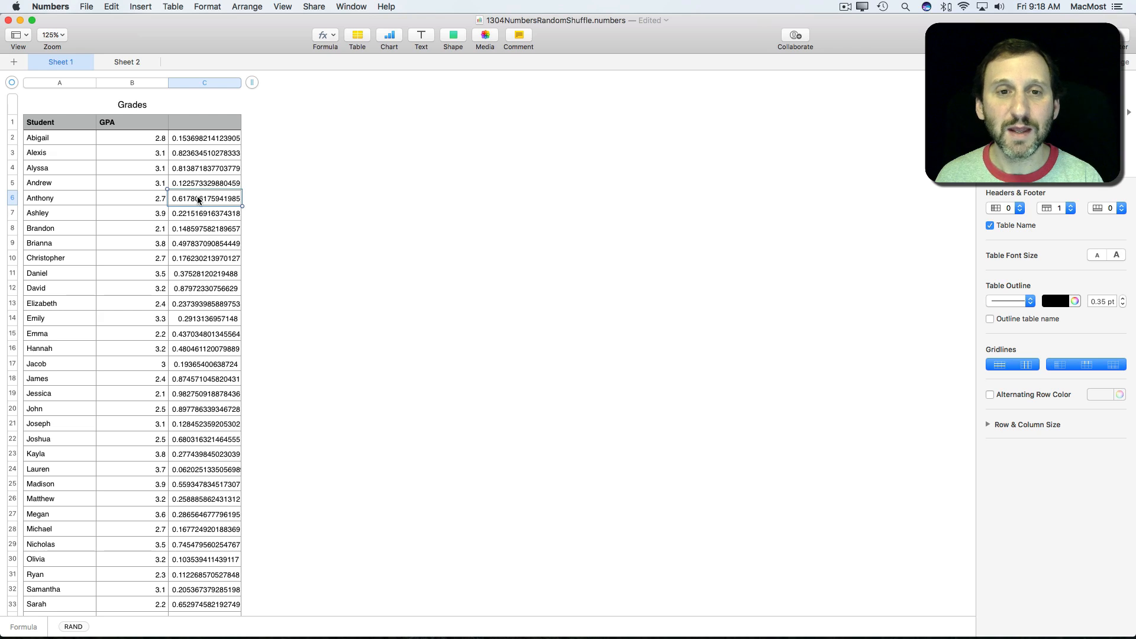
Sort the Grades rows ascending by the random values in column C, shuffling the students
left_click(238, 83)
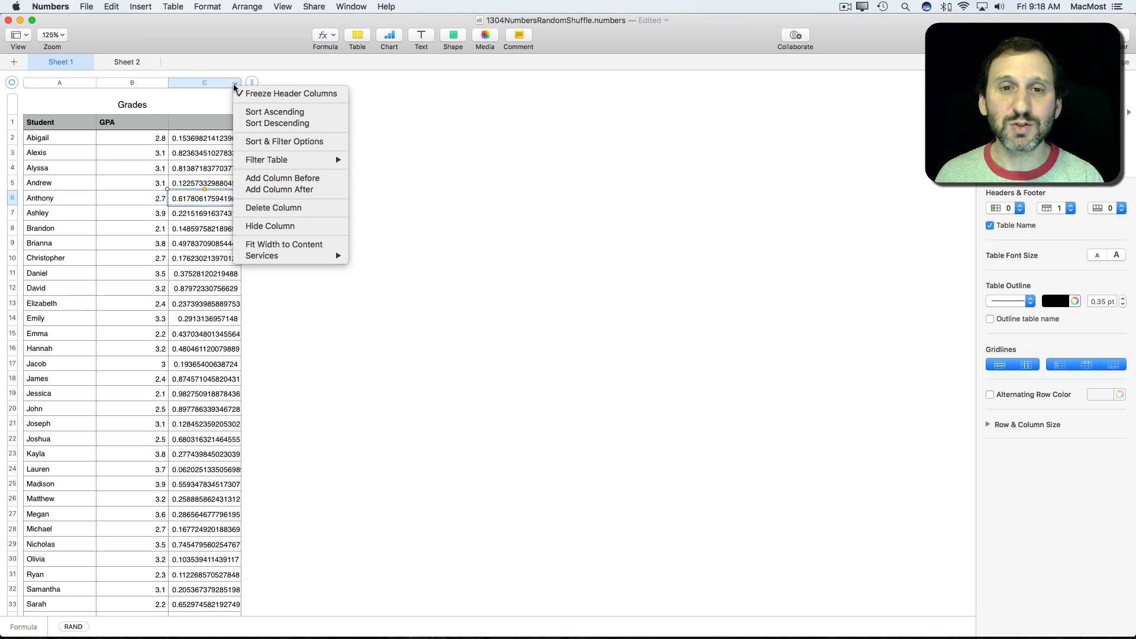
mouse_move(292, 124)
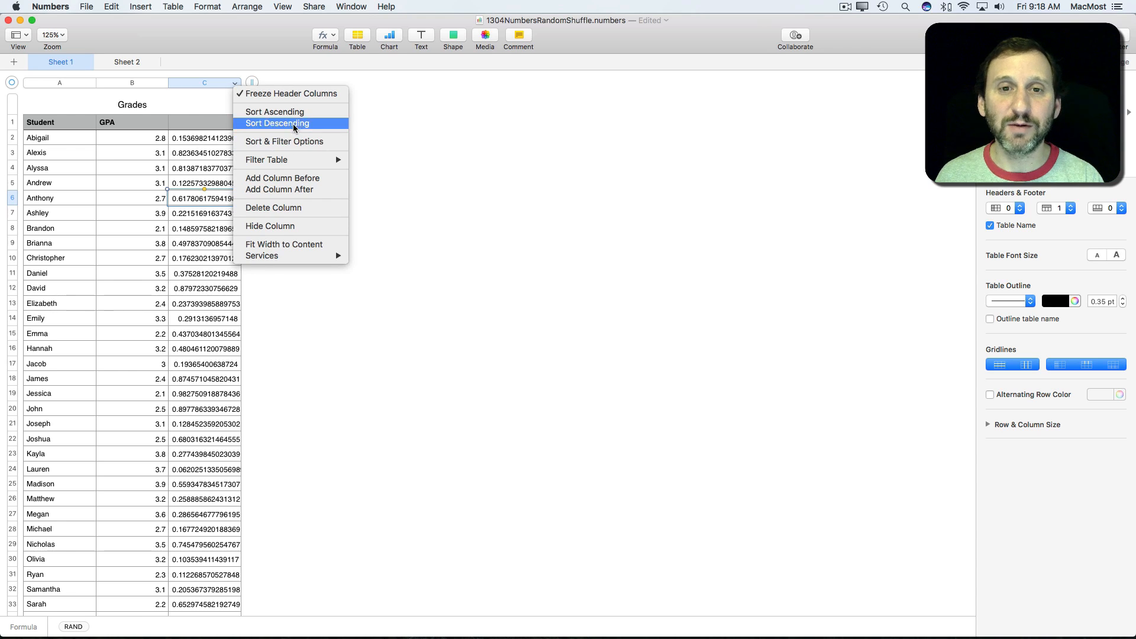
left_click(273, 112)
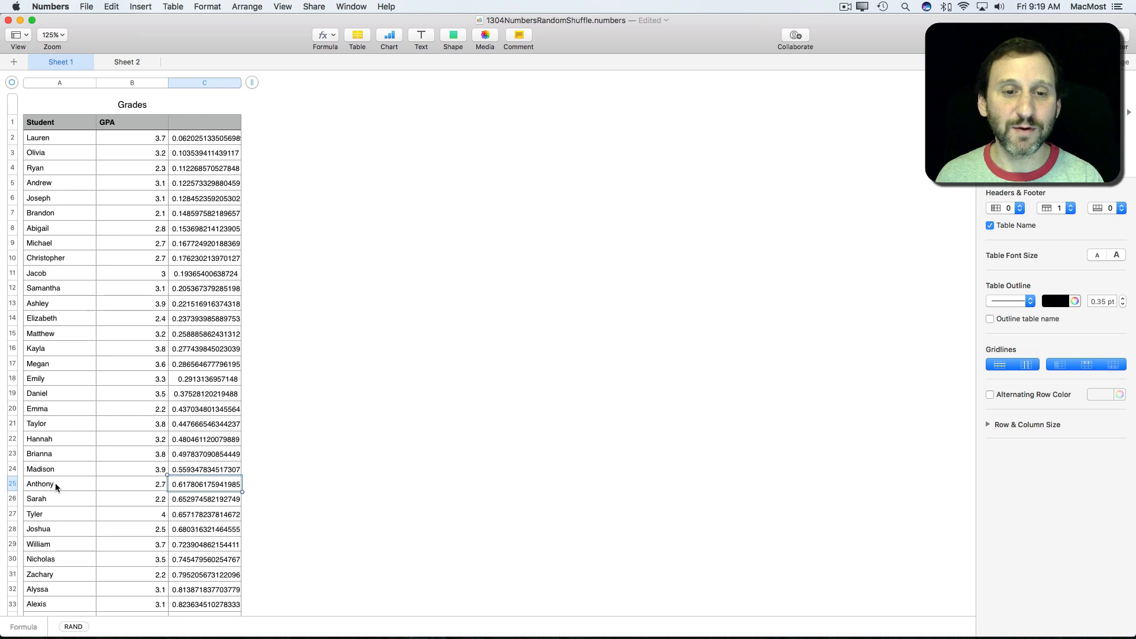
mouse_move(38, 137)
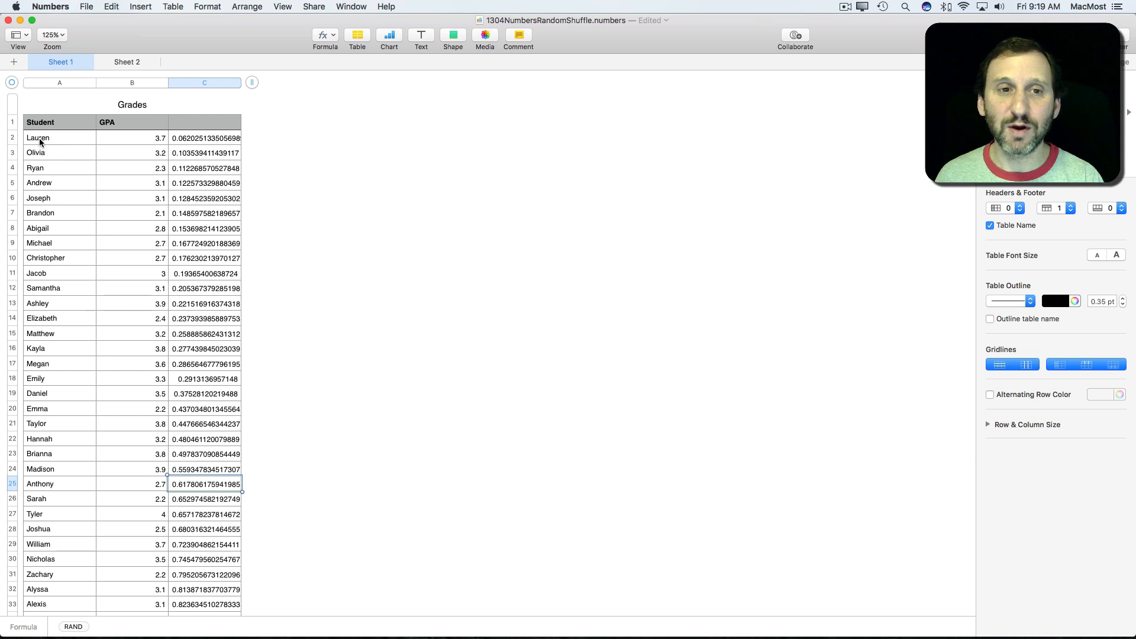
mouse_move(93, 140)
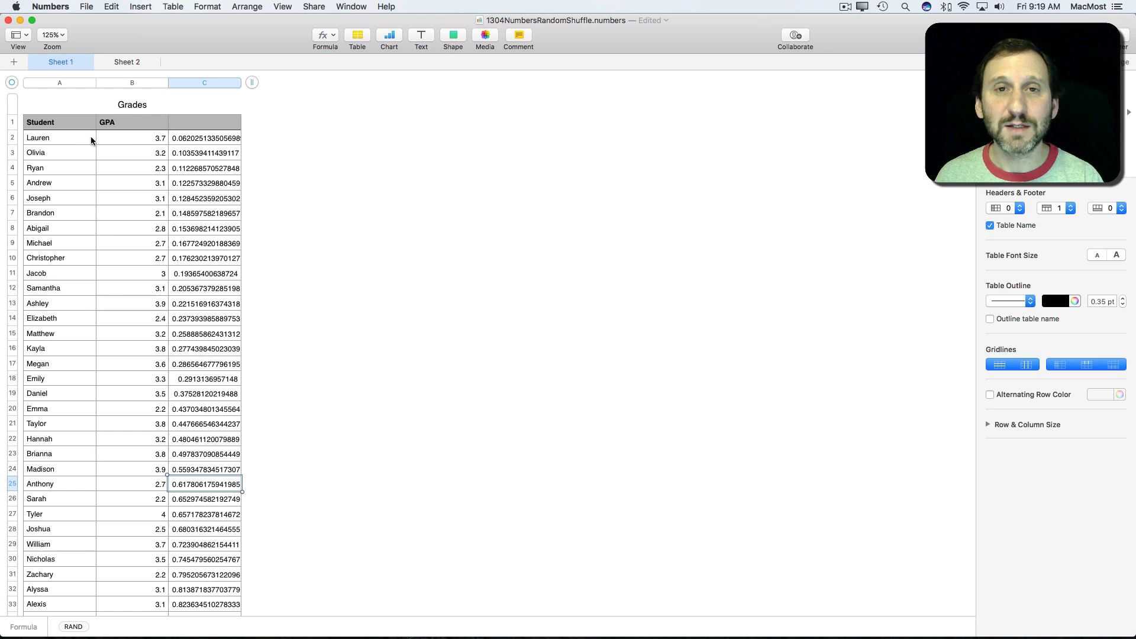
mouse_move(94, 277)
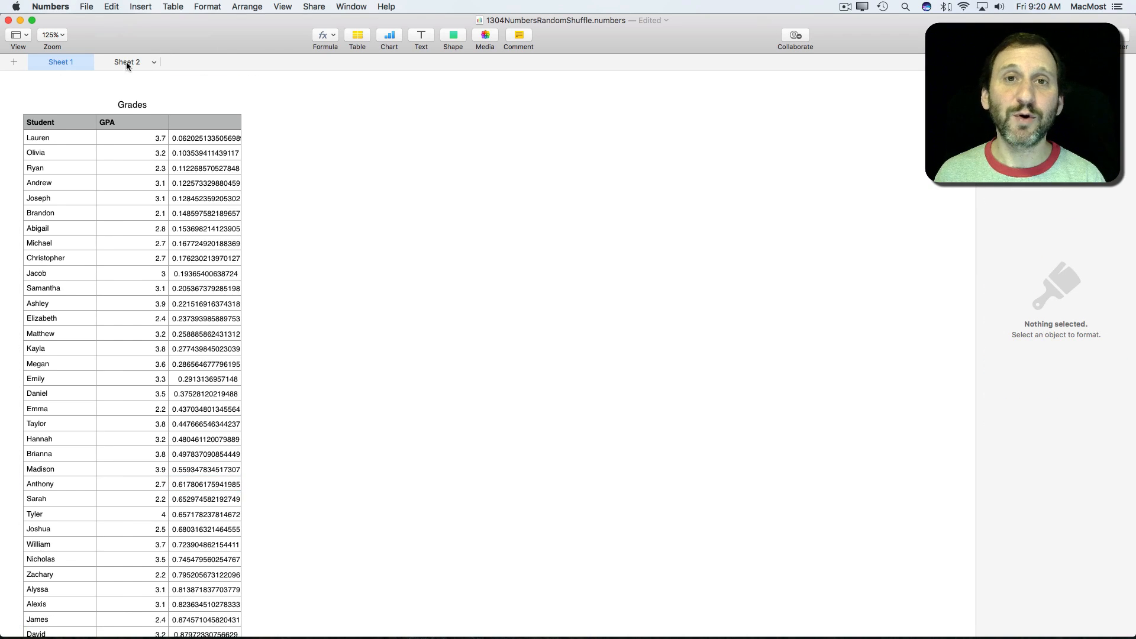
Switch to Sheet 2 and select the Class Picnic Assignment List table for duplication
left_click(127, 62)
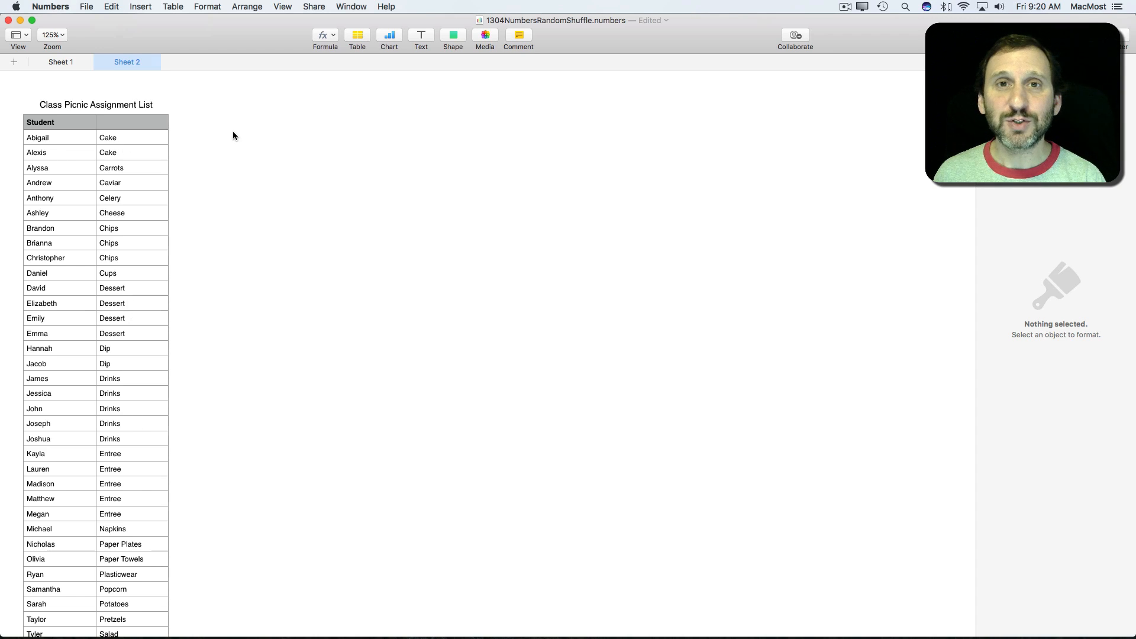
mouse_move(137, 428)
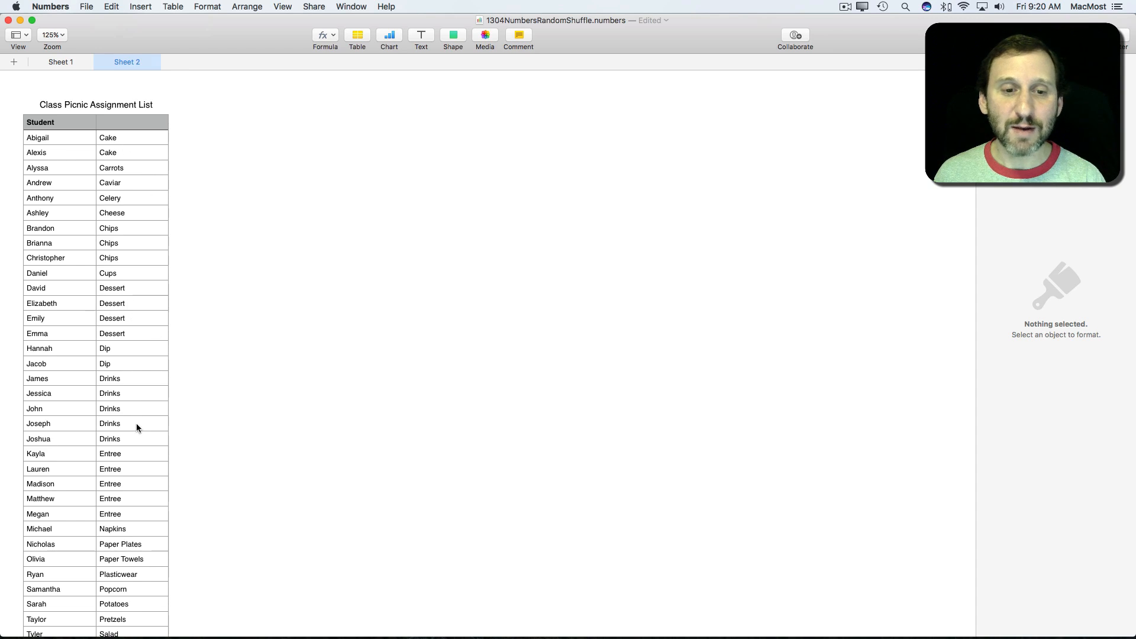
mouse_move(81, 410)
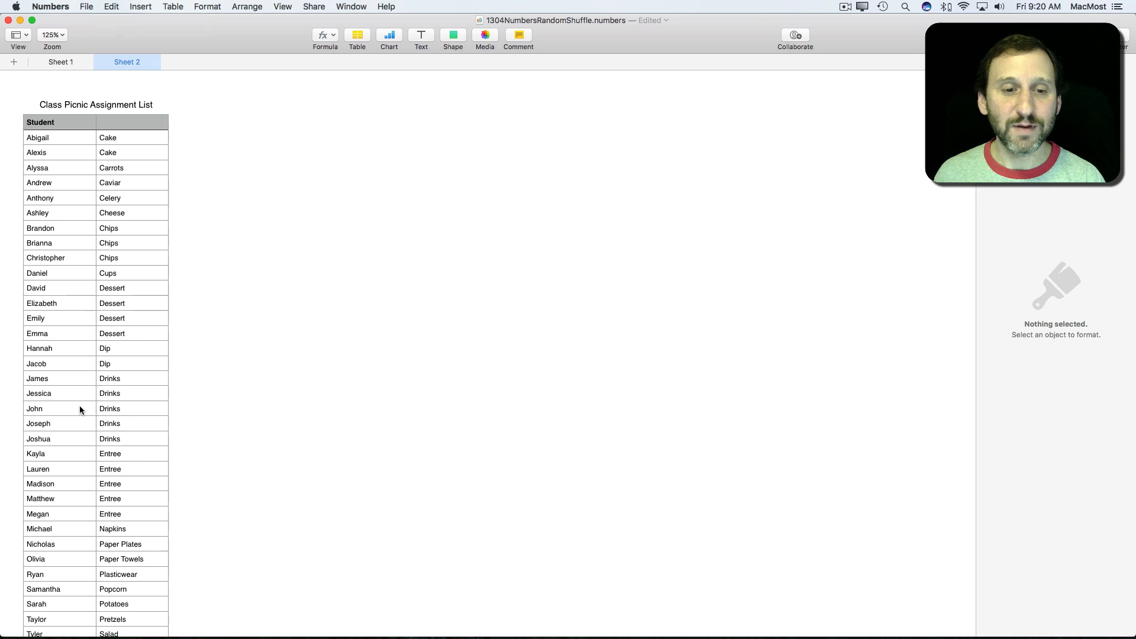
mouse_move(92, 457)
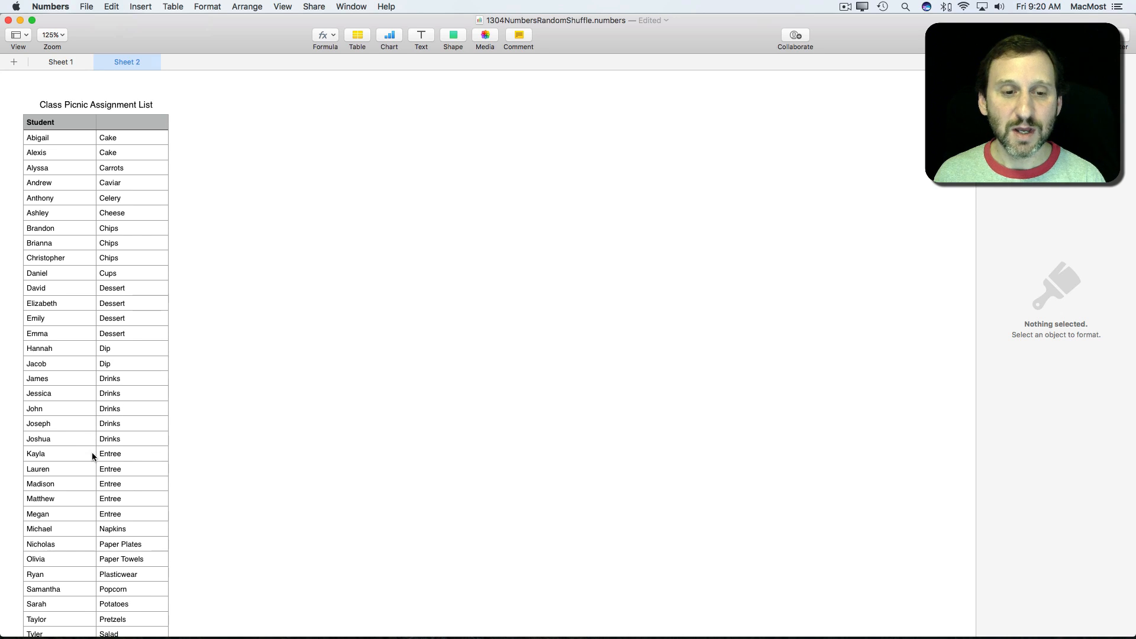
left_click(58, 408)
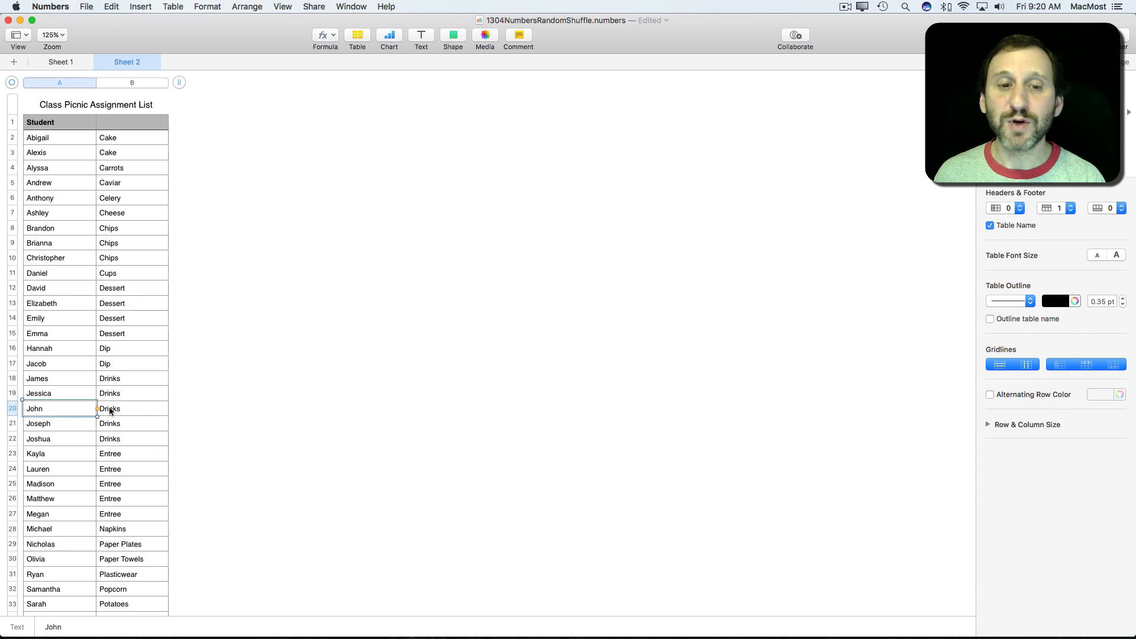
left_click(131, 409)
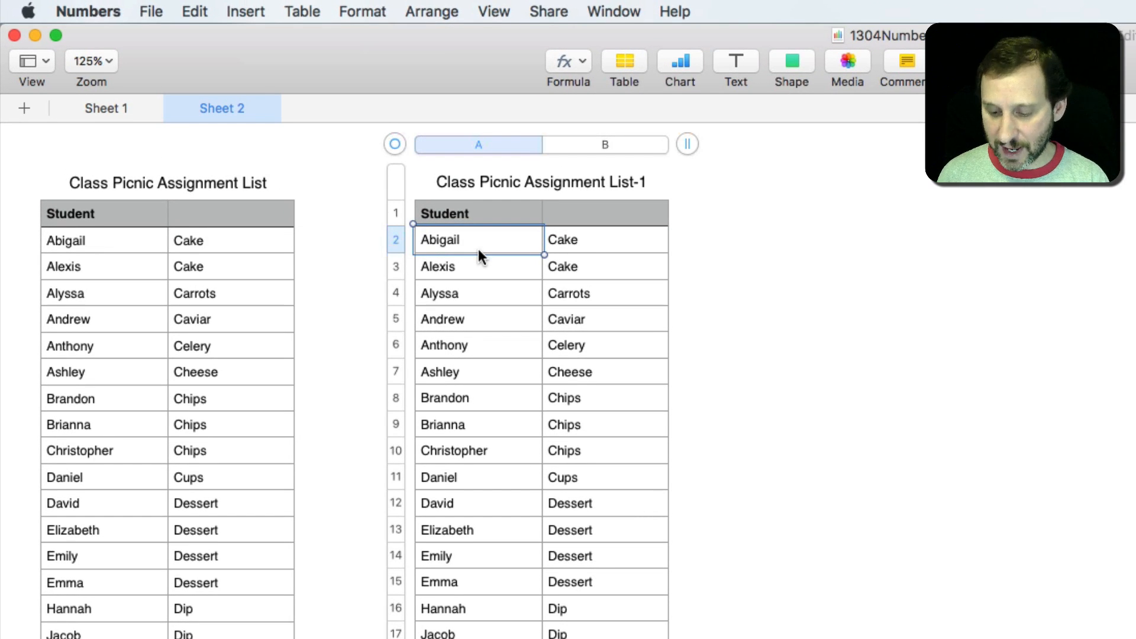
Replace names in the copied table's column A with =RAND values and sort its rows ascending by them
double_click(478, 241)
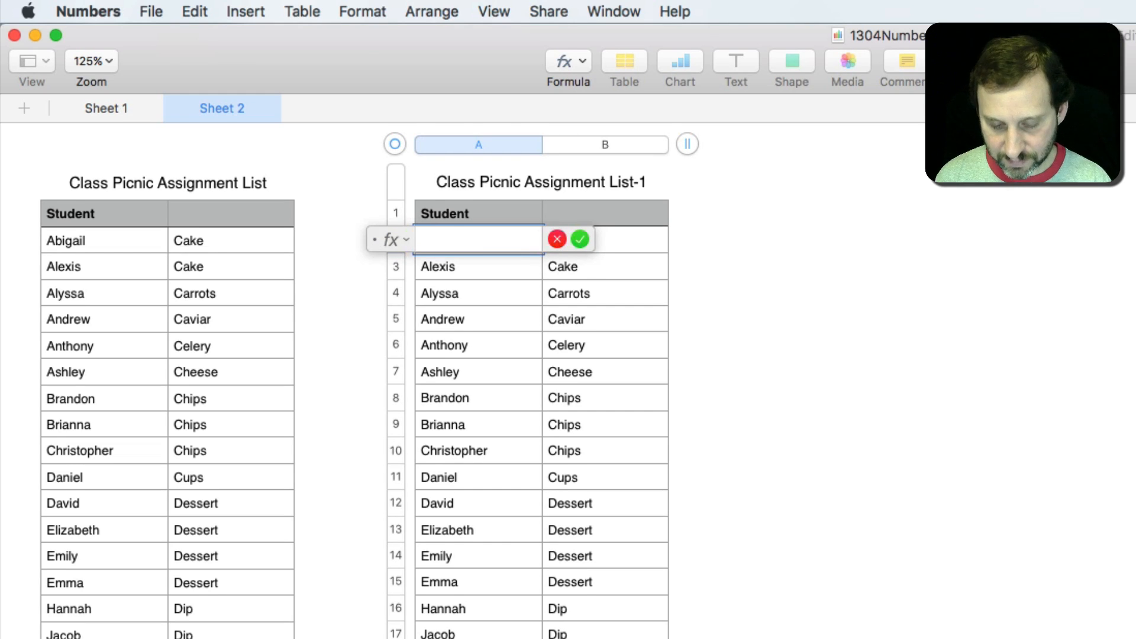
type("RAND")
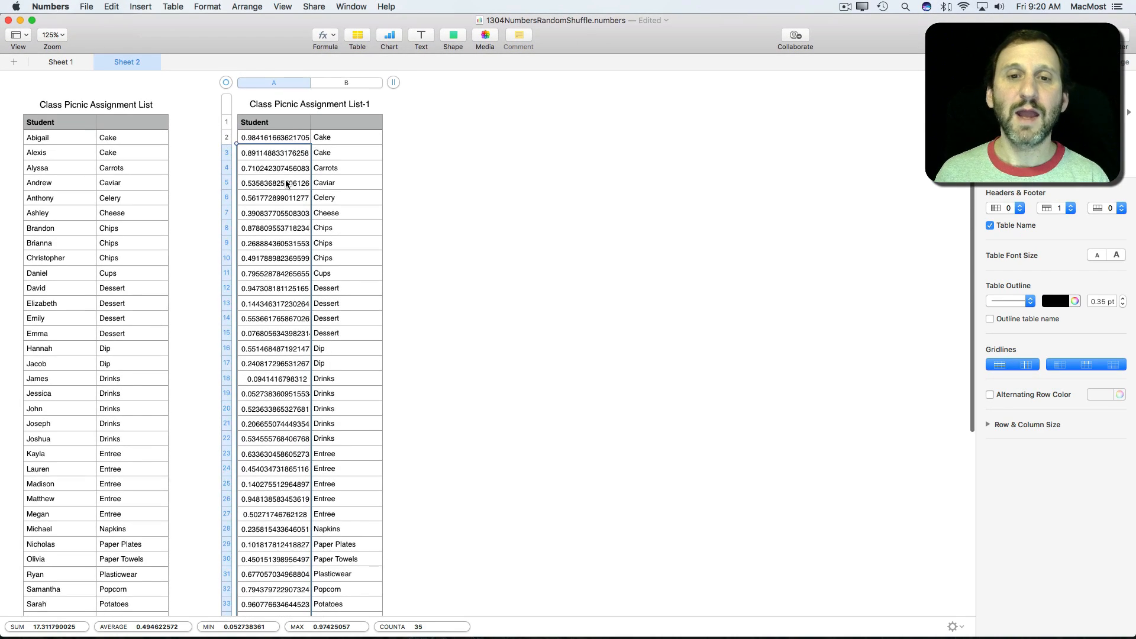
left_click(303, 83)
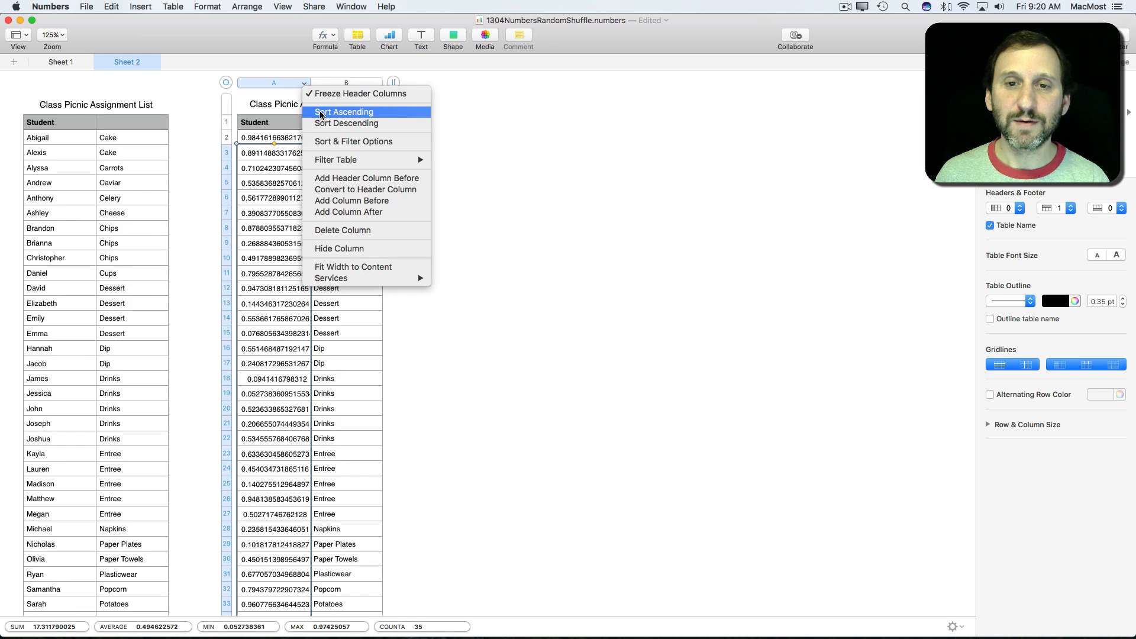
left_click(343, 111)
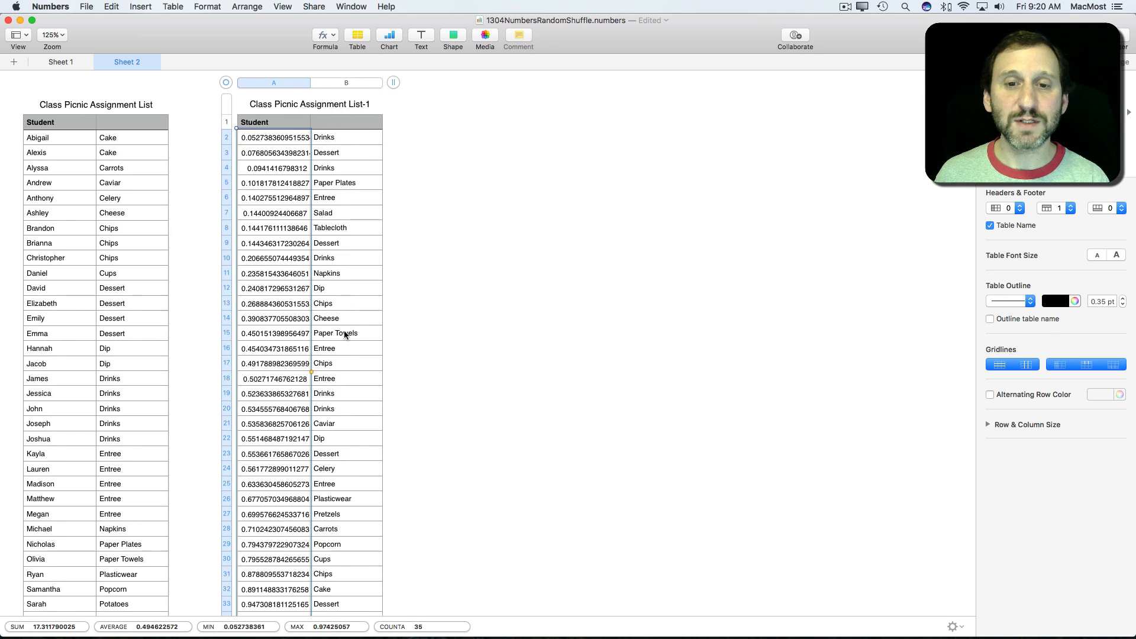
scroll("down", 3)
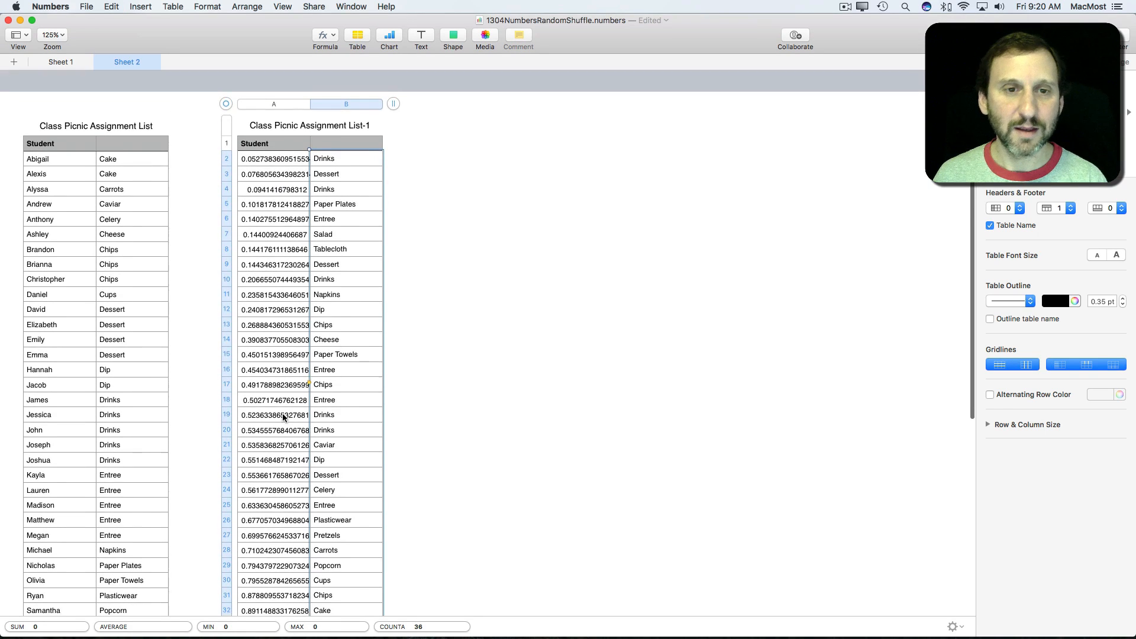
Paste the copy's shuffled column B items into the original Class Picnic Assignment List
scroll("down", 3)
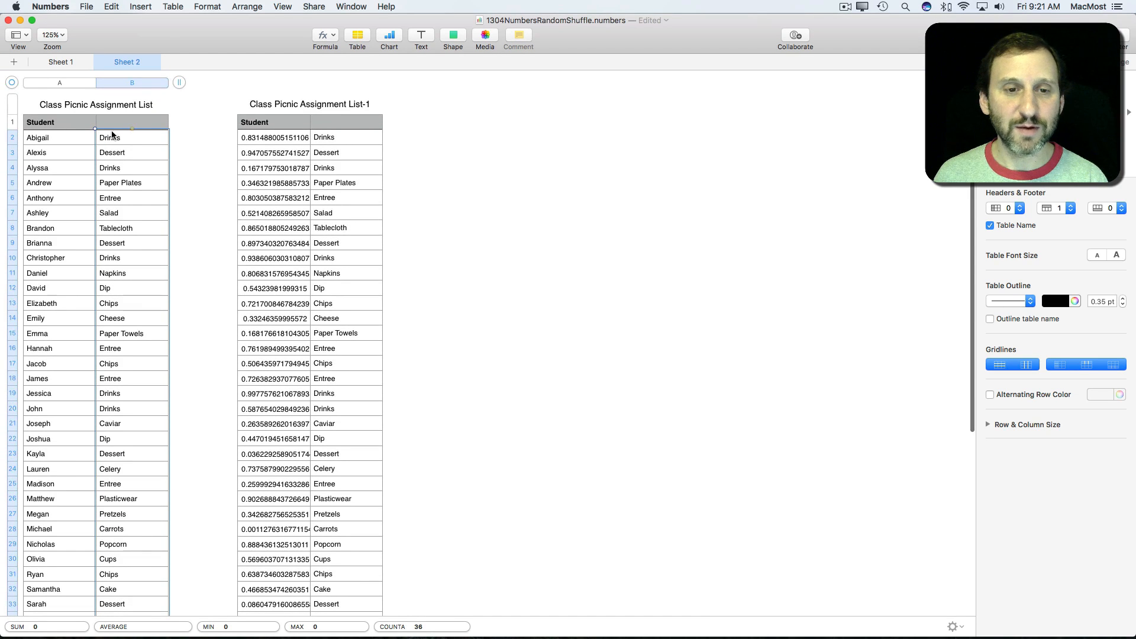
mouse_move(159, 248)
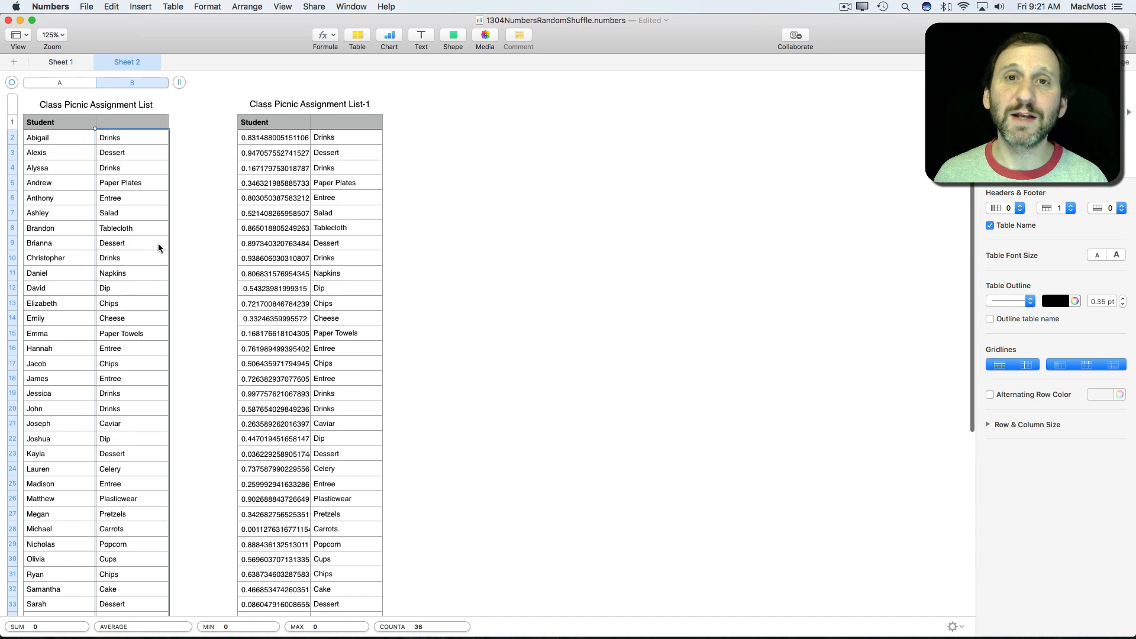
mouse_move(85, 195)
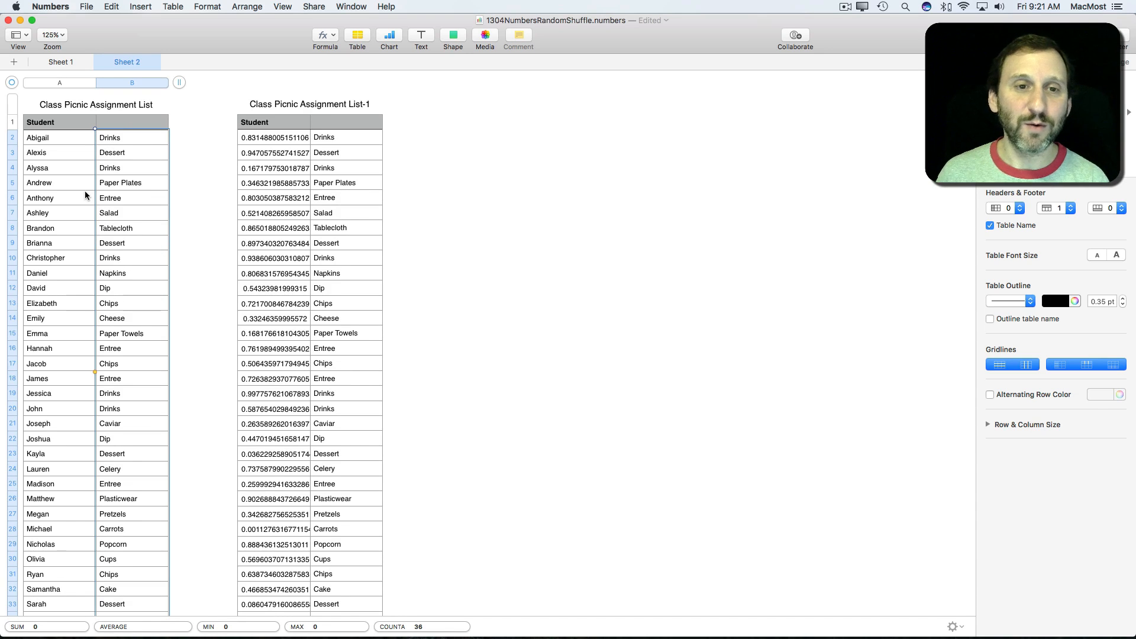